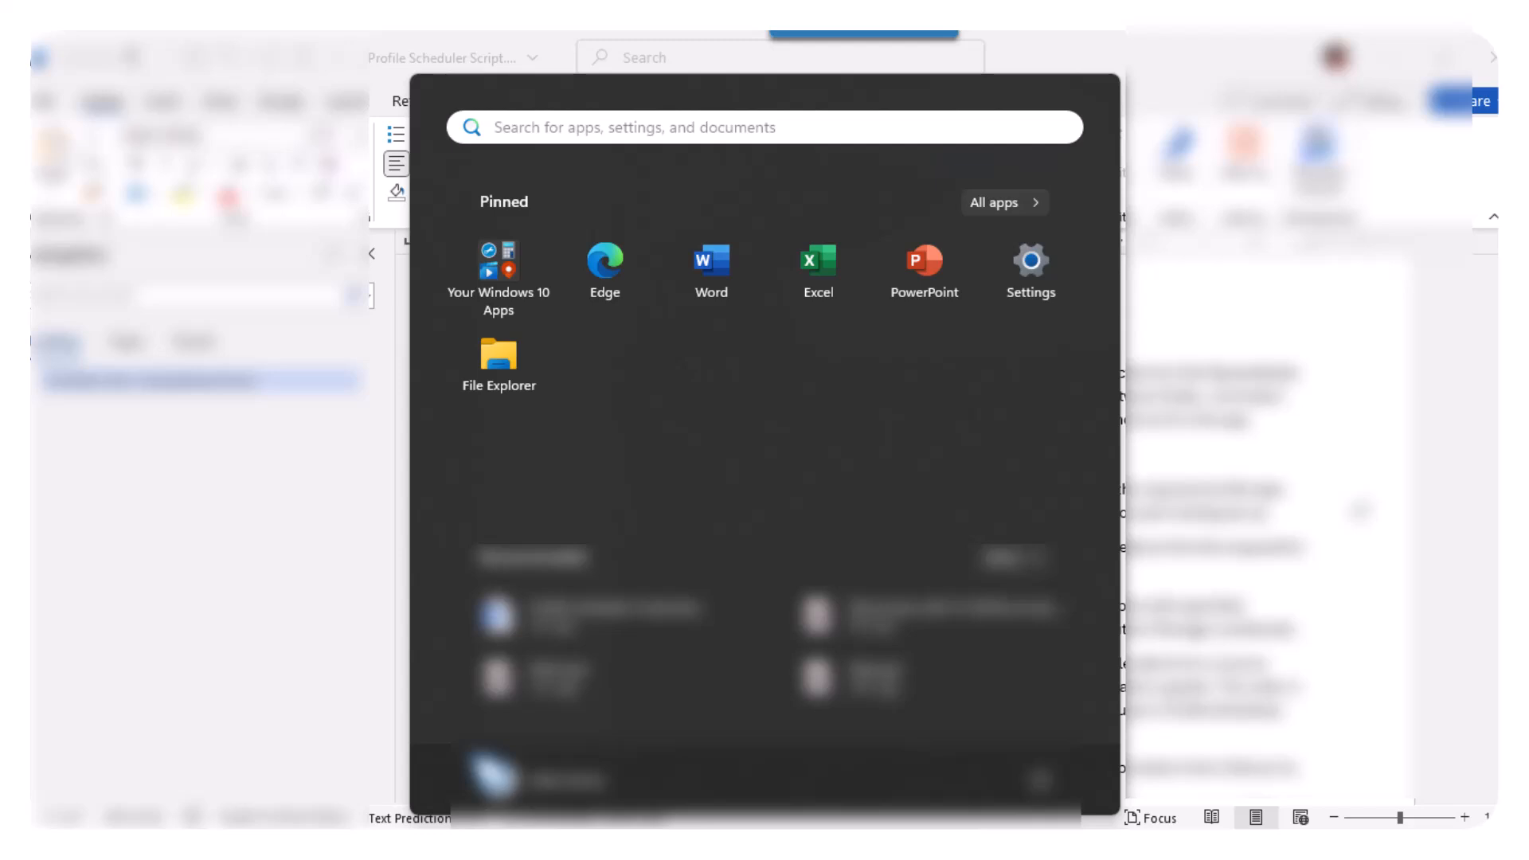
- Search for 'insights' and open the Spreadsheet Server Suite folder under C:\ProgramData\insightsoftware
type("insightsoftware >")
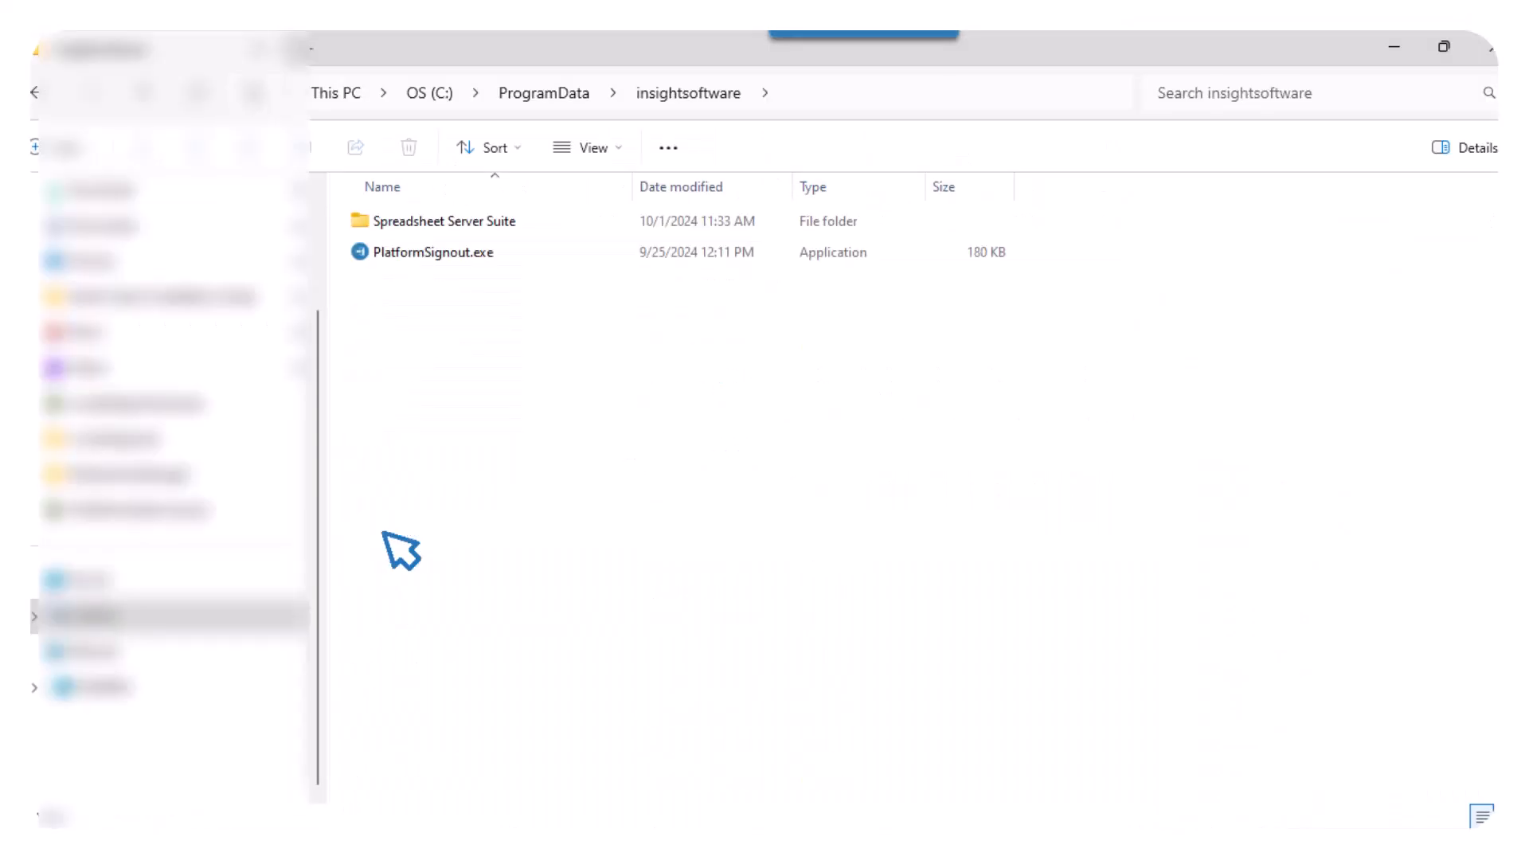
double_click(445, 220)
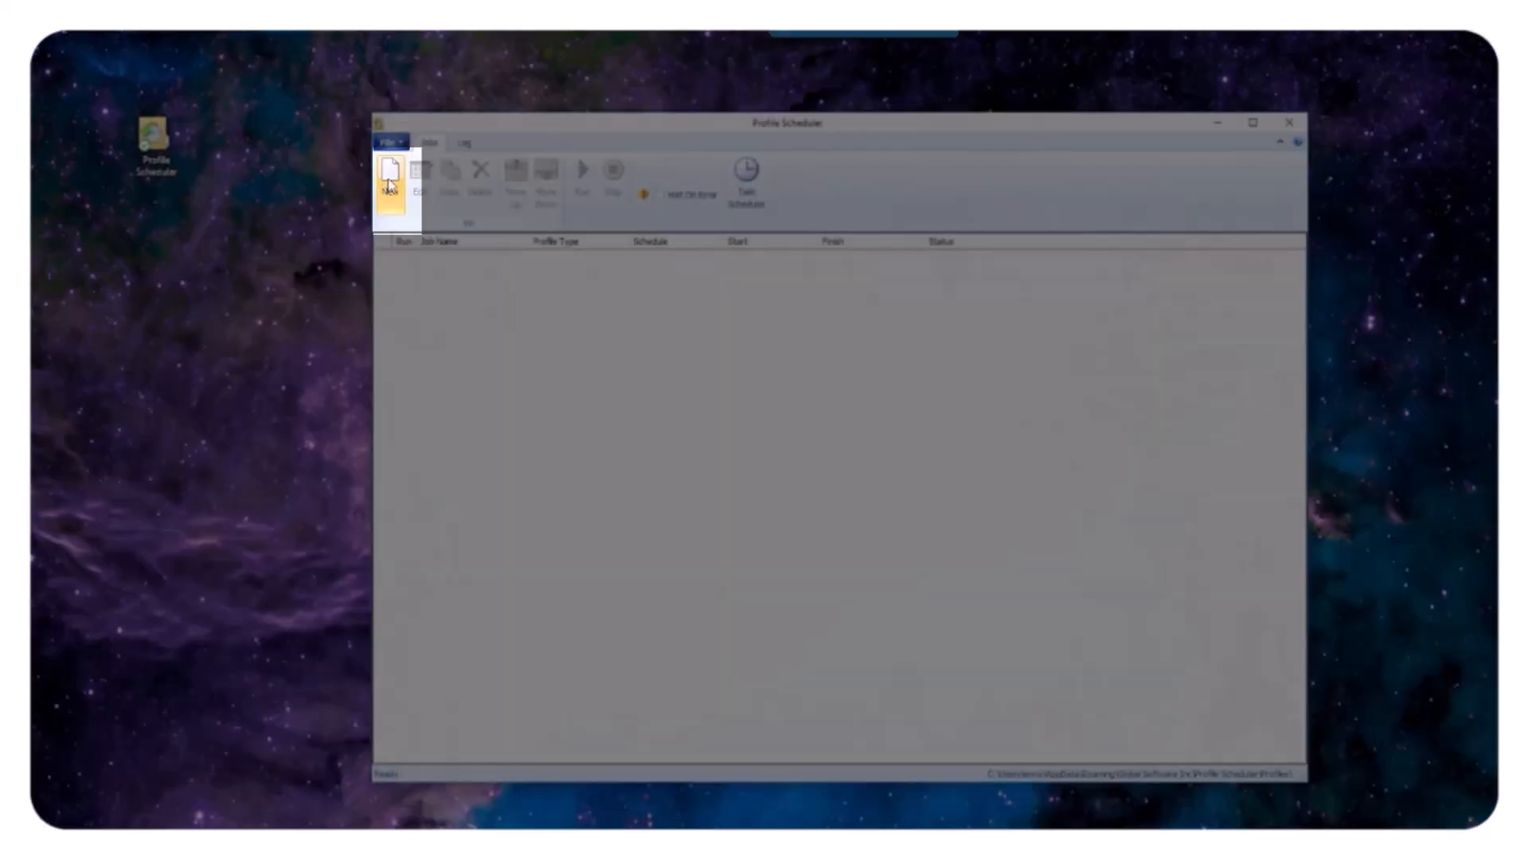
- Start a new job from the Jobs tab and expand the Select Profile Type list
left_click(389, 173)
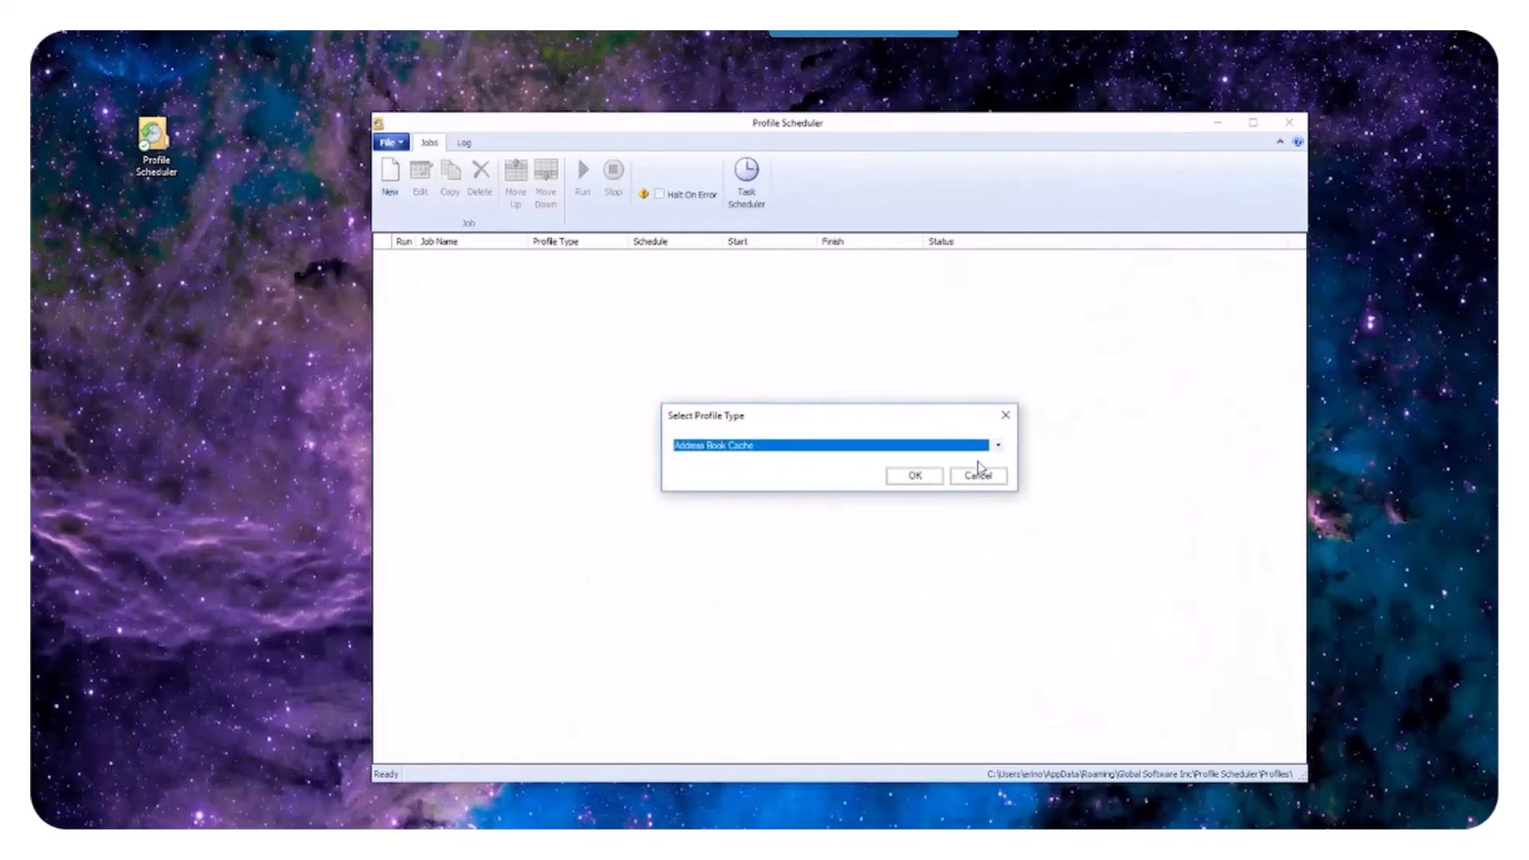
left_click(997, 444)
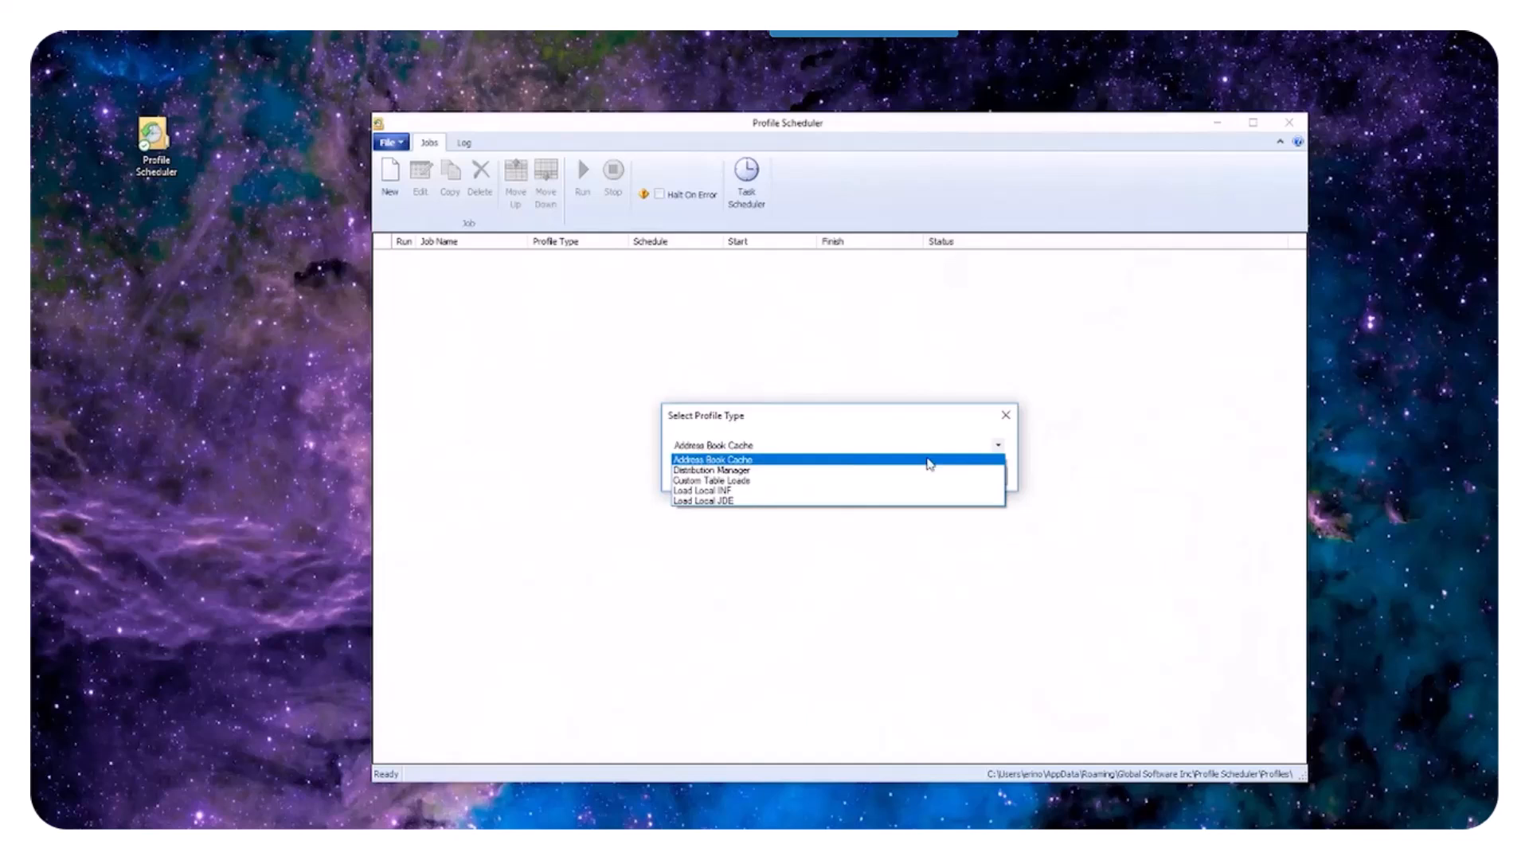
mouse_move(713, 471)
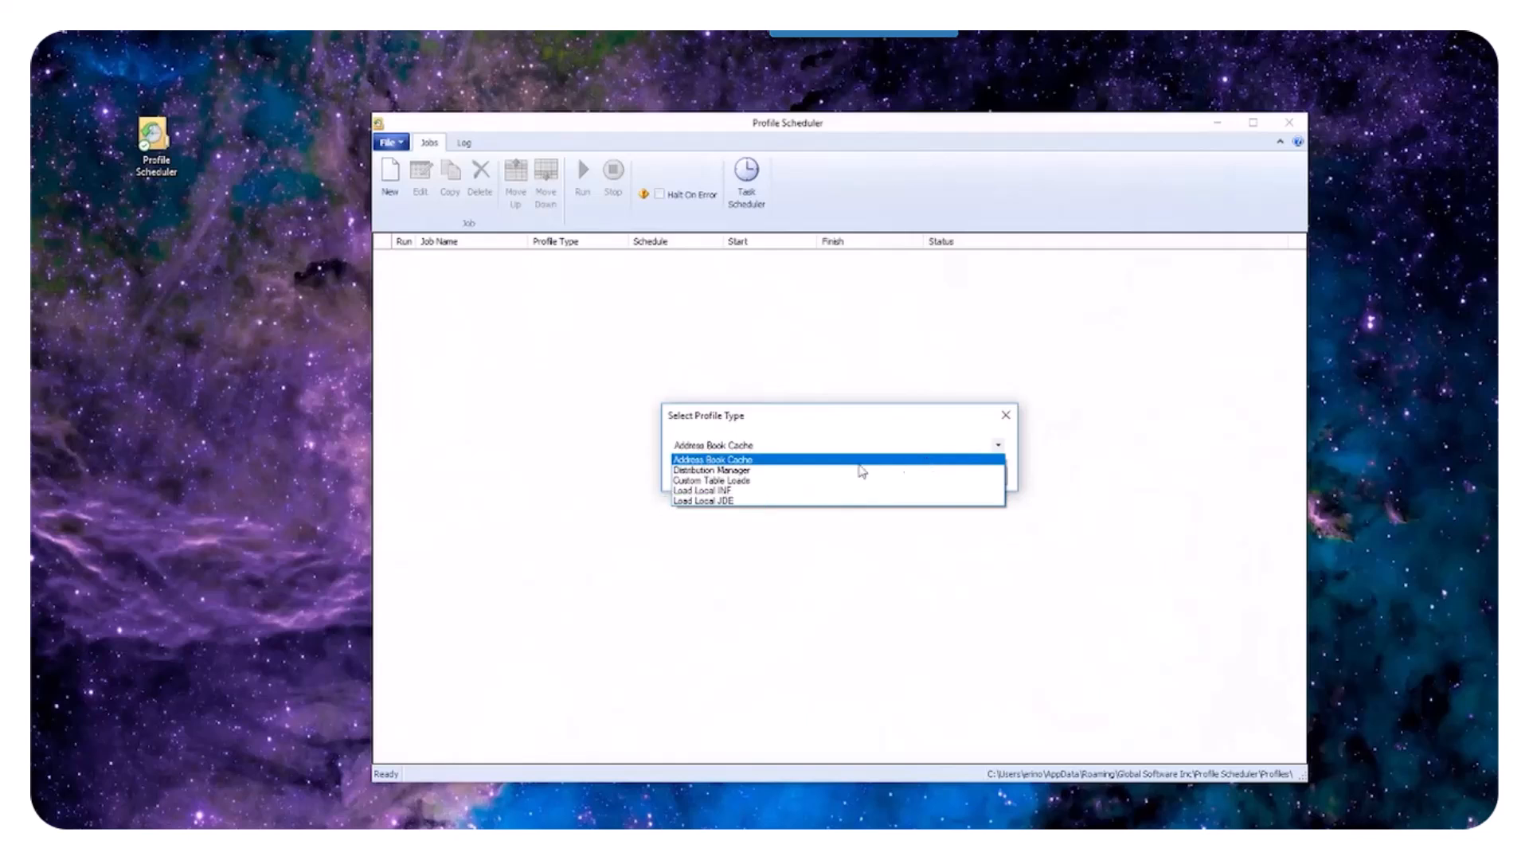
- Choose Distribution Manager as the profile type and confirm with OK
left_click(711, 469)
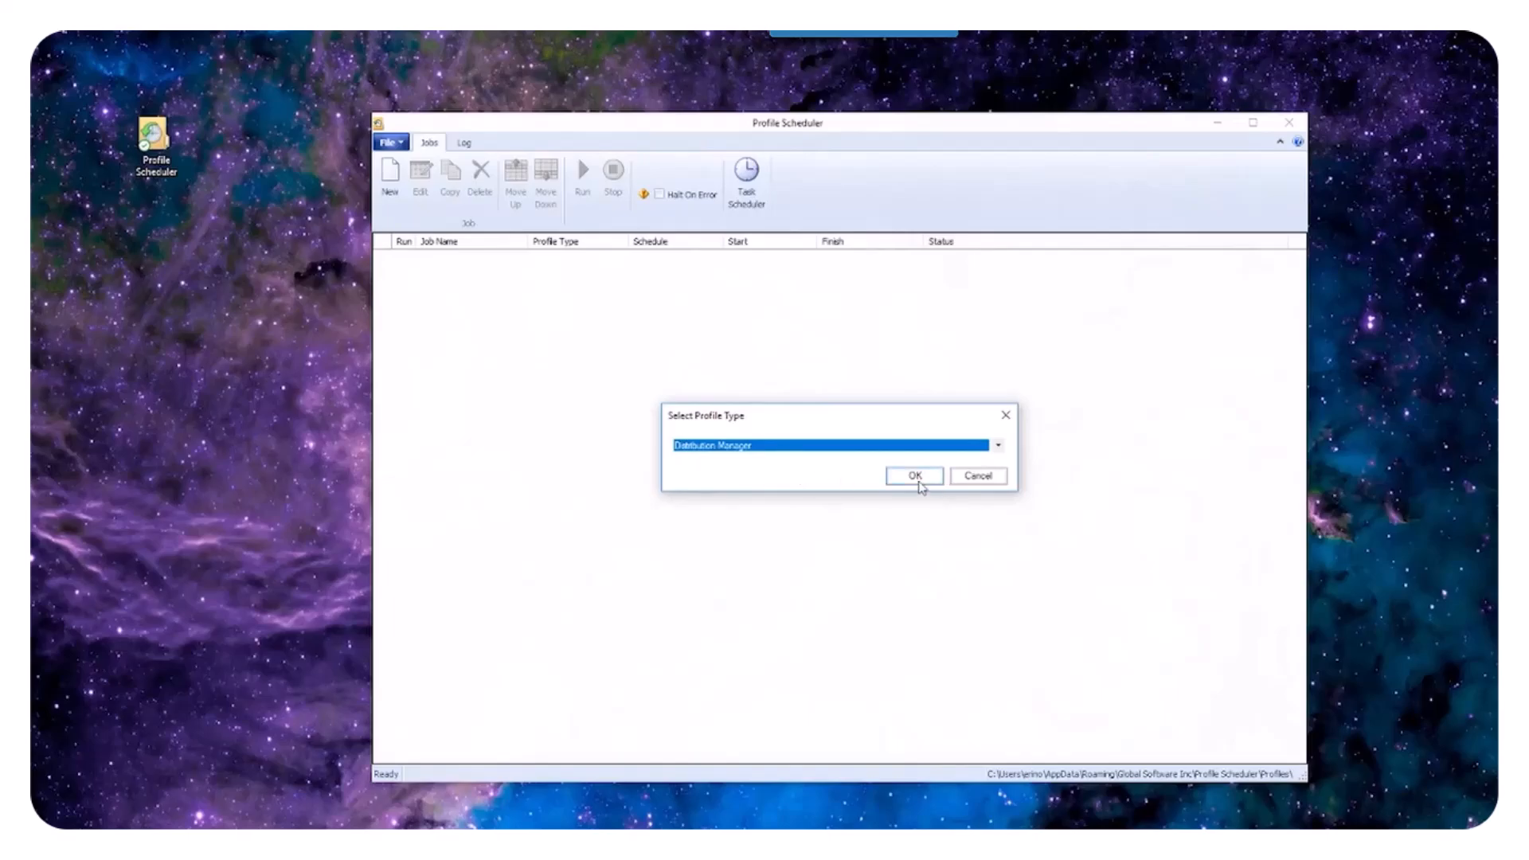
left_click(915, 475)
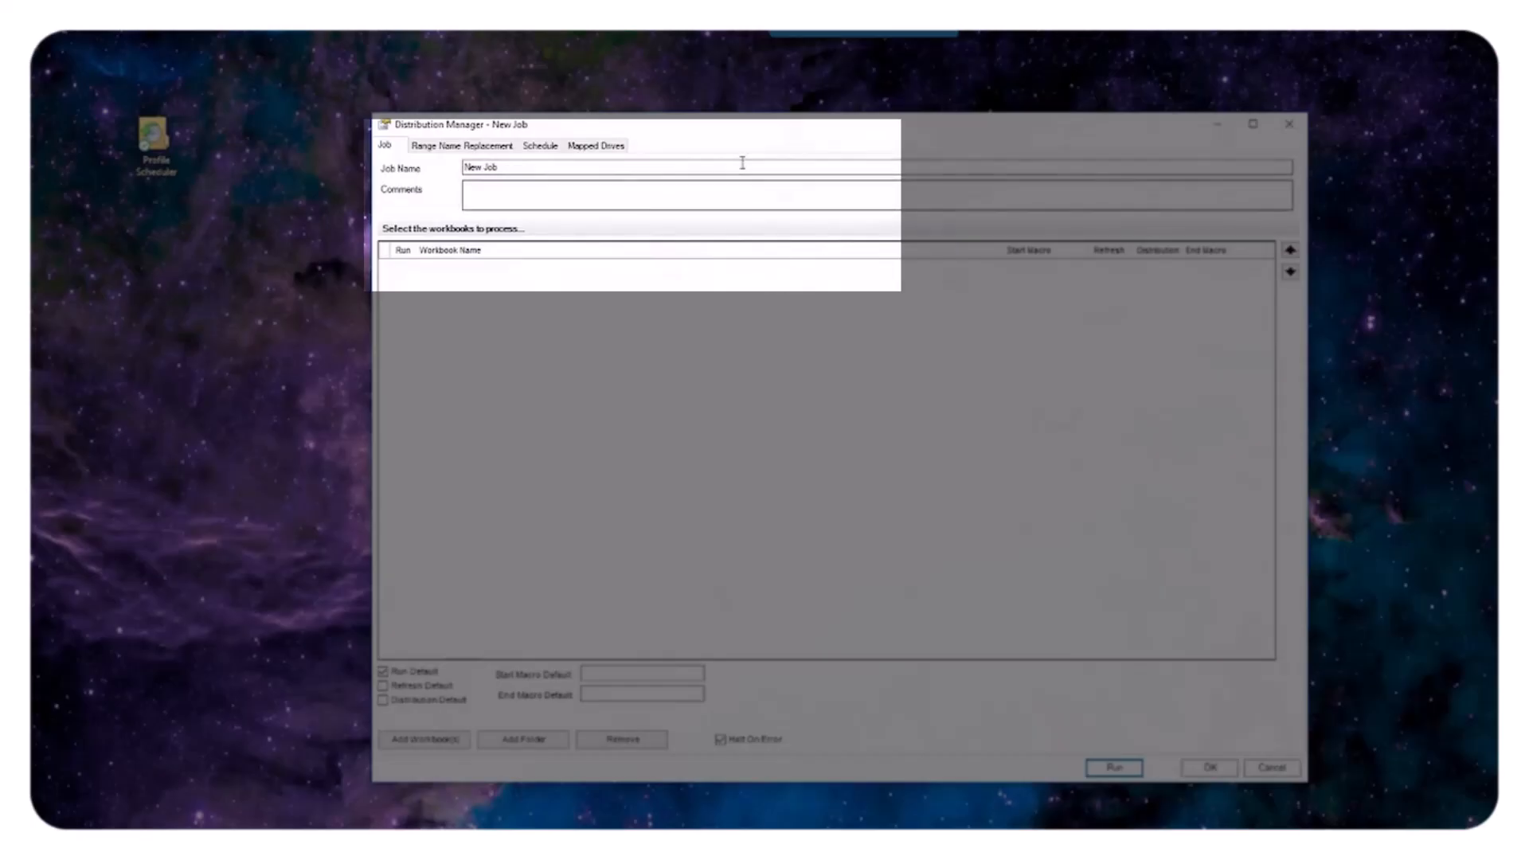
- Name the job 'Test Distribution', tick Distribution Default, and add a workbook
type("Test Distributio")
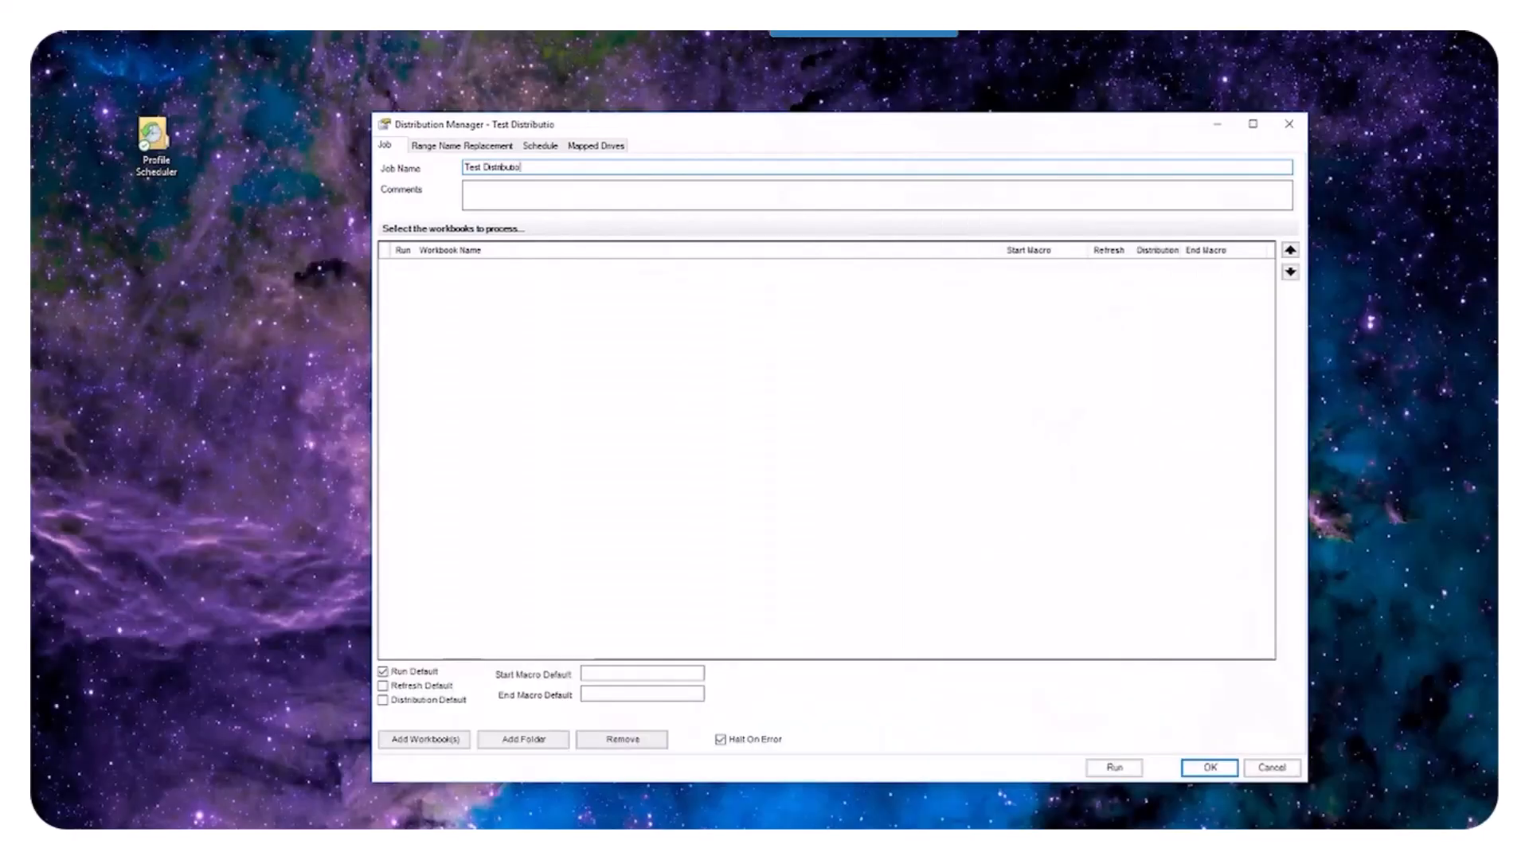
left_click(424, 740)
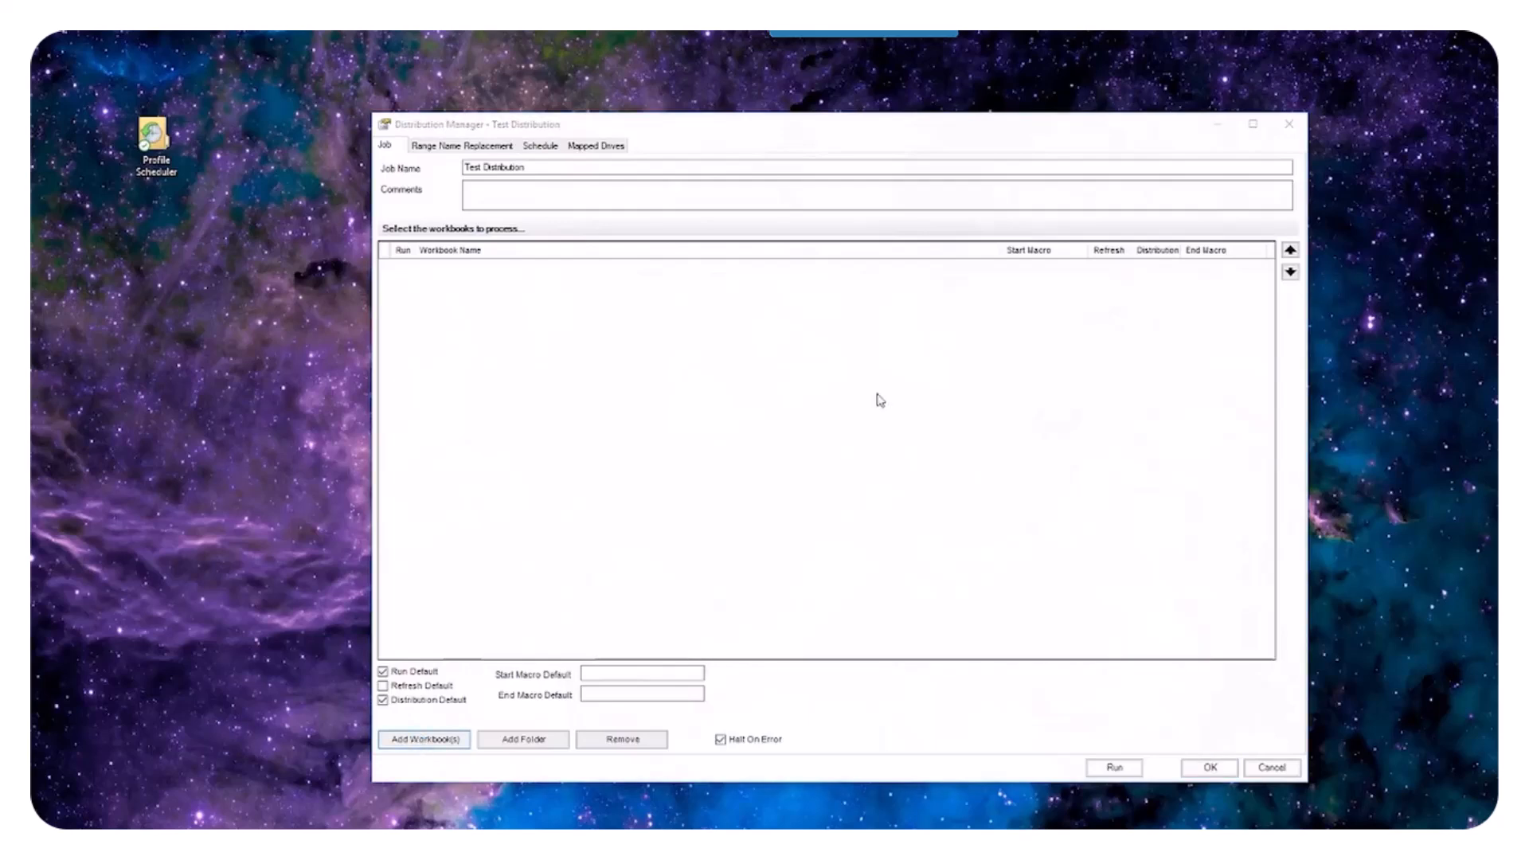
left_click(424, 739)
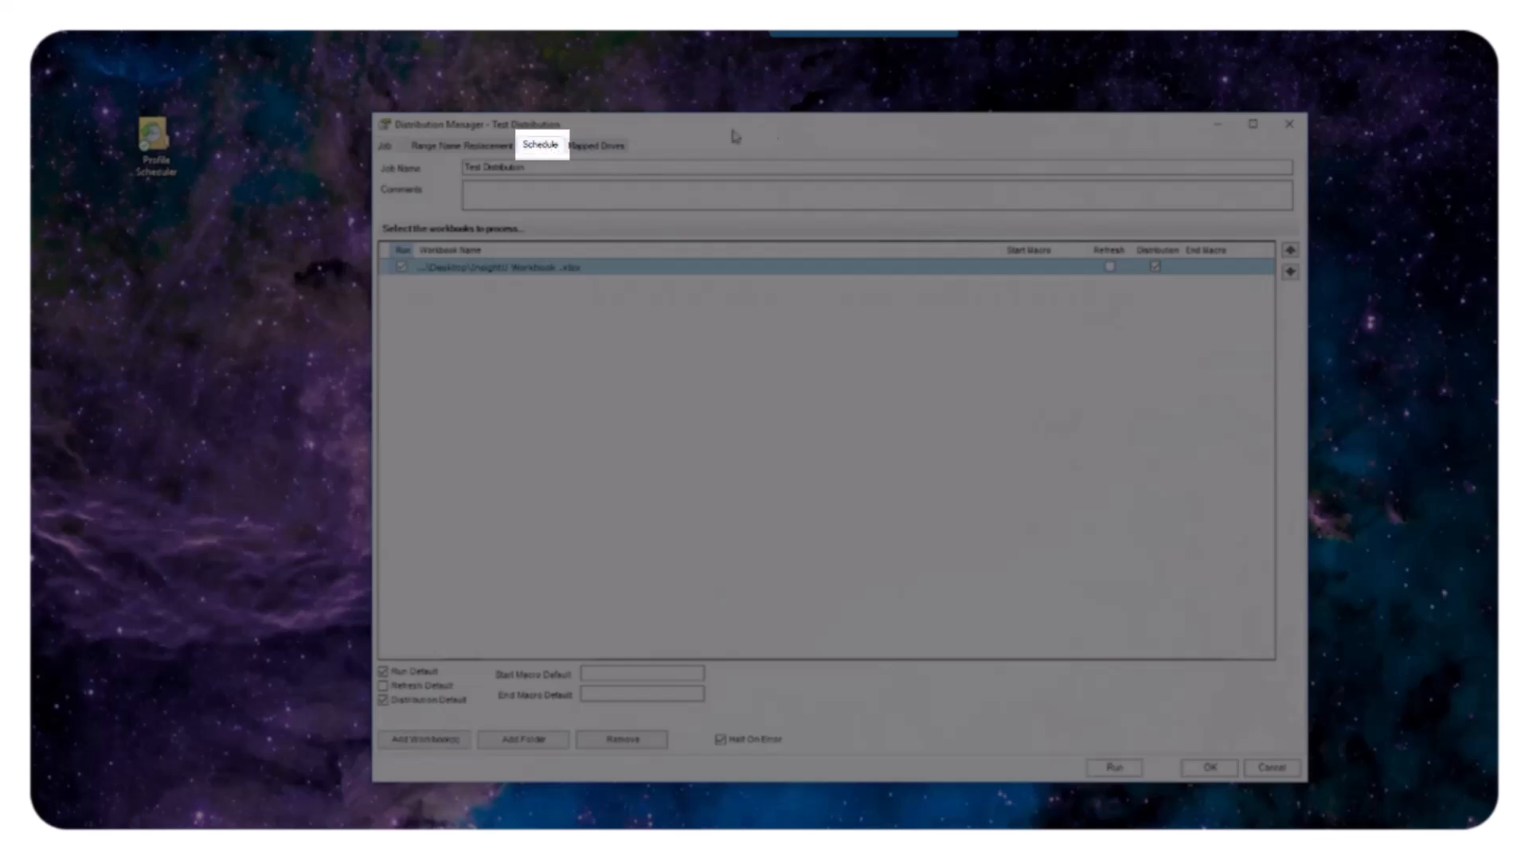
- Schedule the job monthly for March, June, September and December on the Last day
left_click(540, 145)
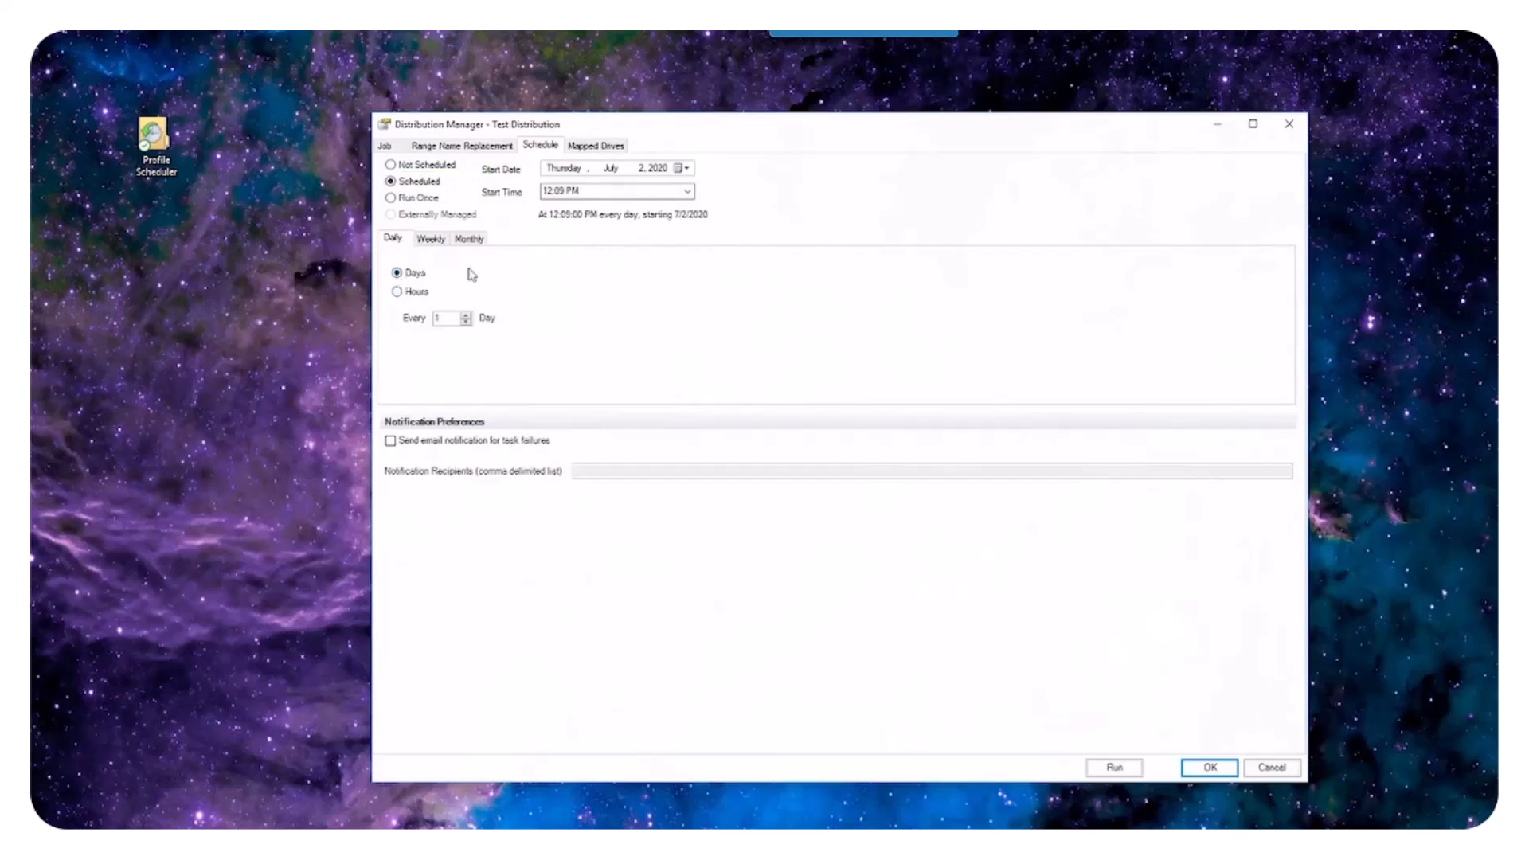
left_click(431, 238)
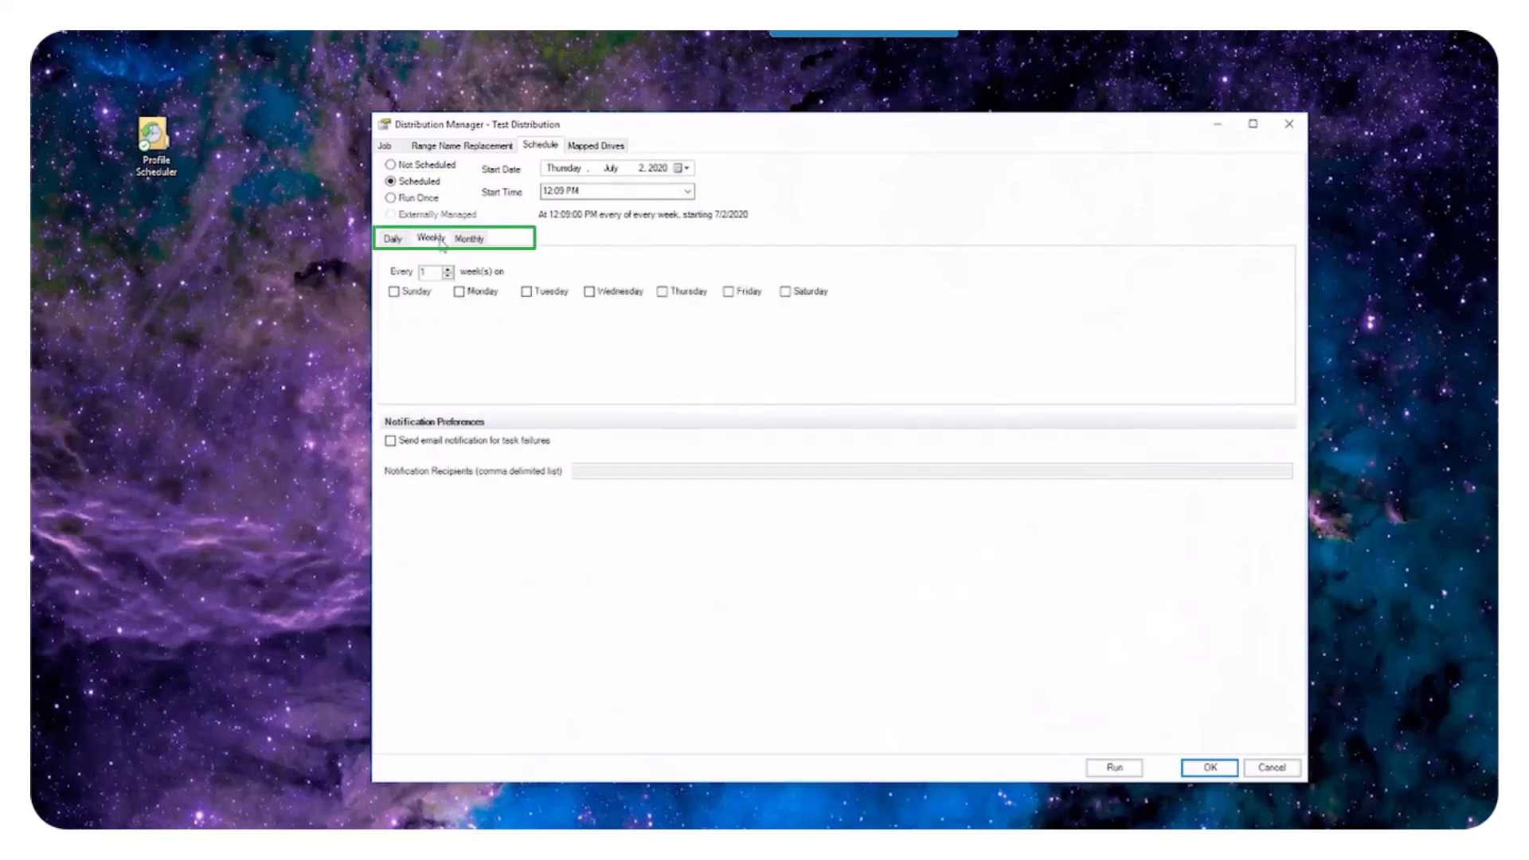
left_click(469, 238)
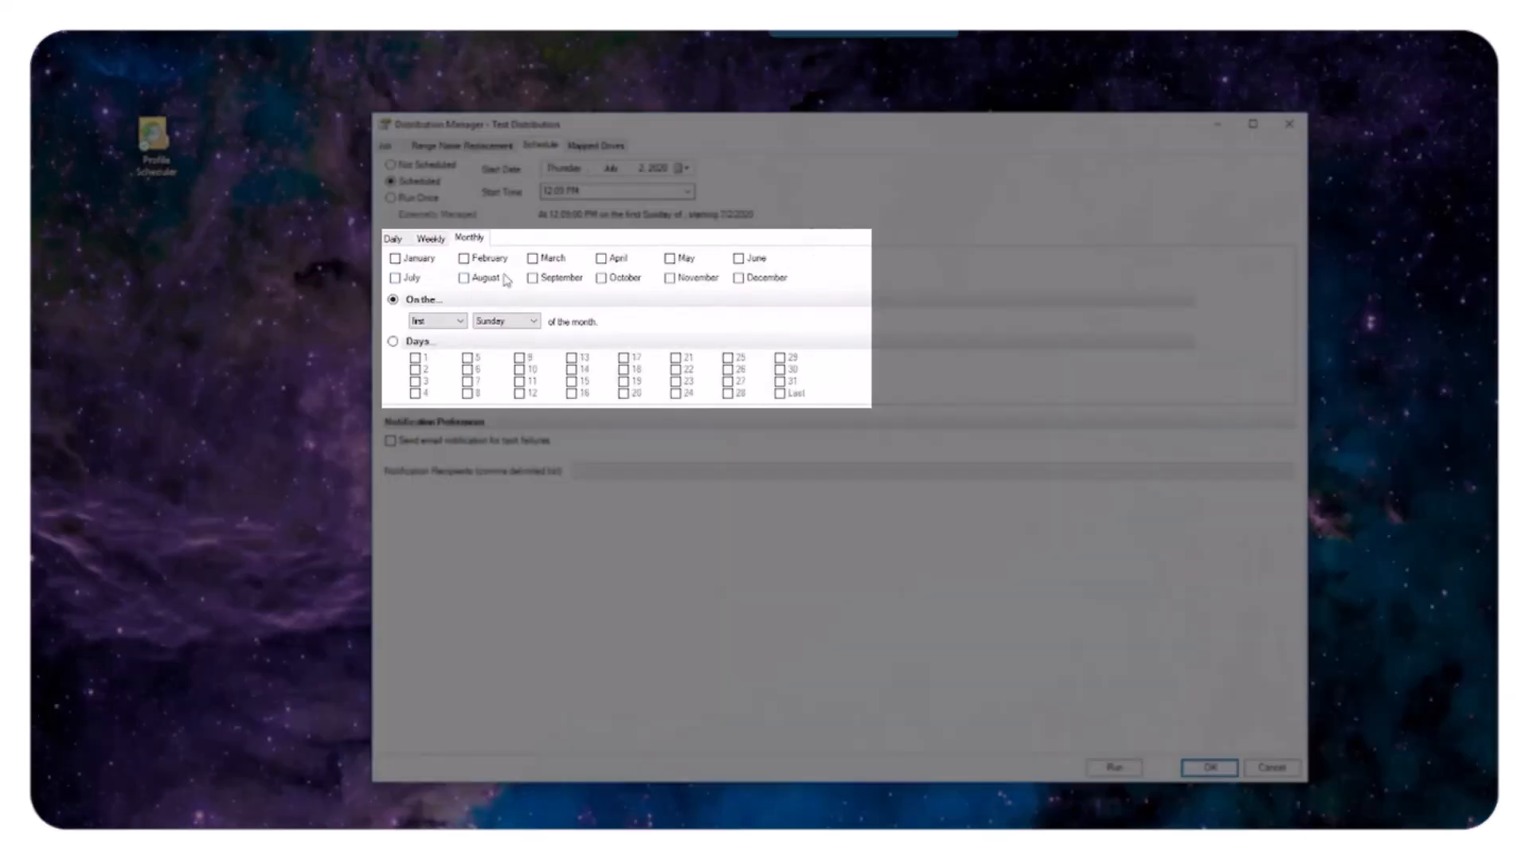
left_click(529, 257)
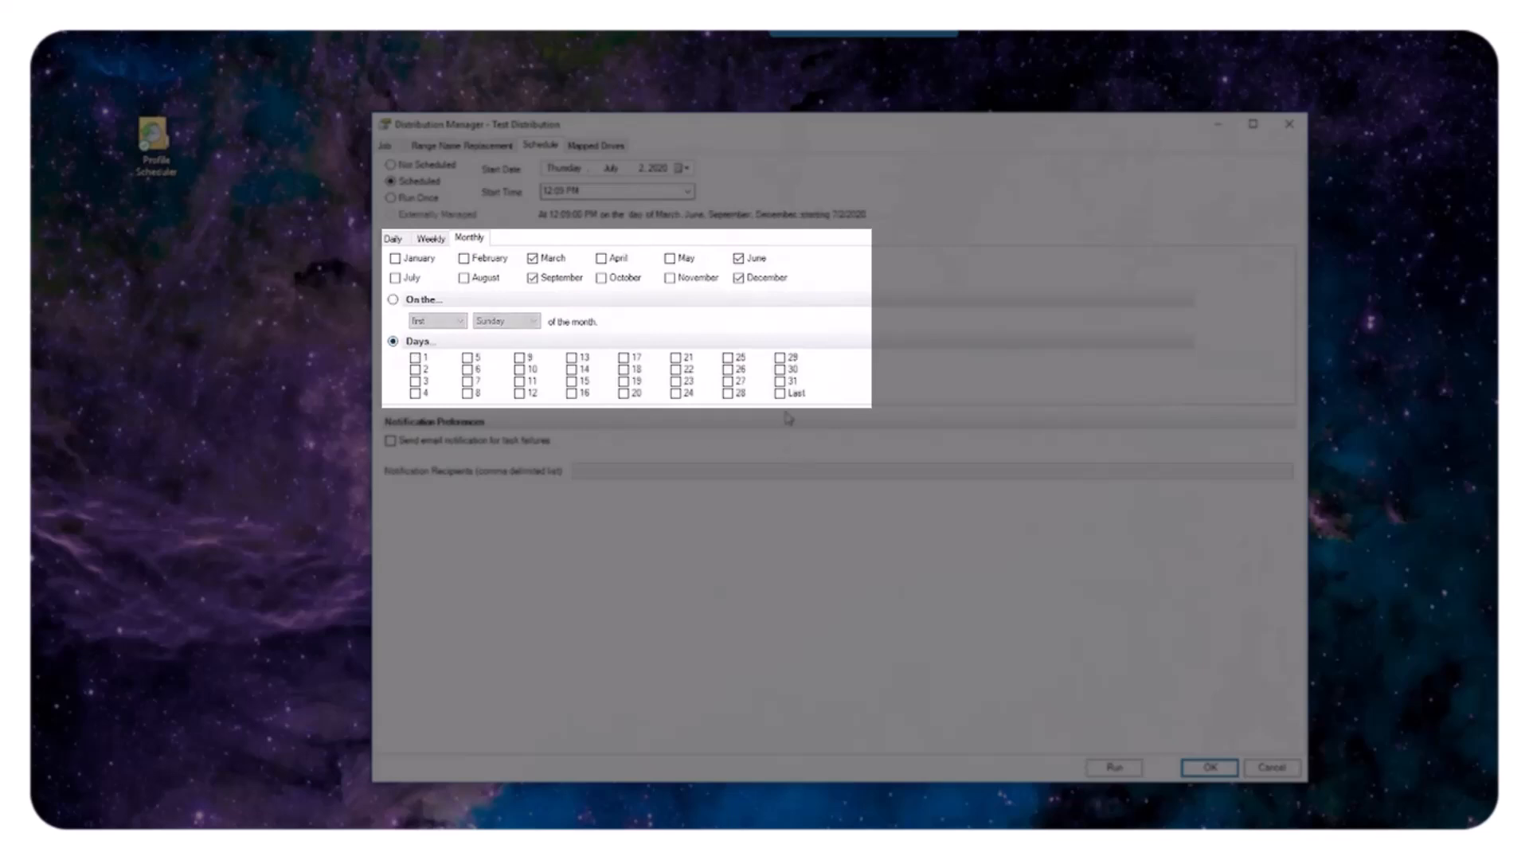
left_click(781, 393)
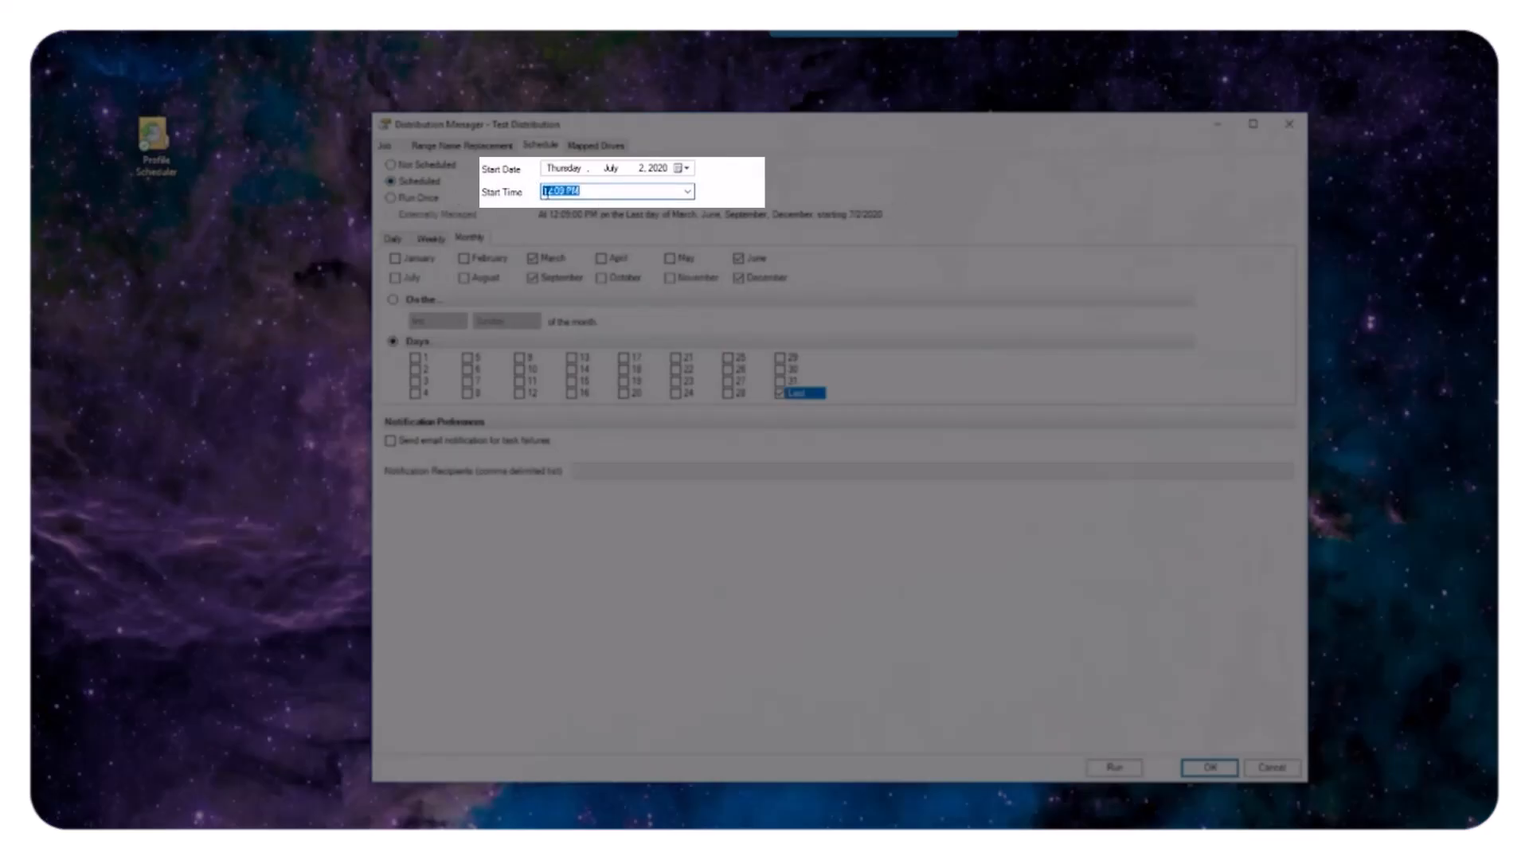
- Set an 8:00 PM start time, save, and tick Run for Test Distribution
left_click(391, 441)
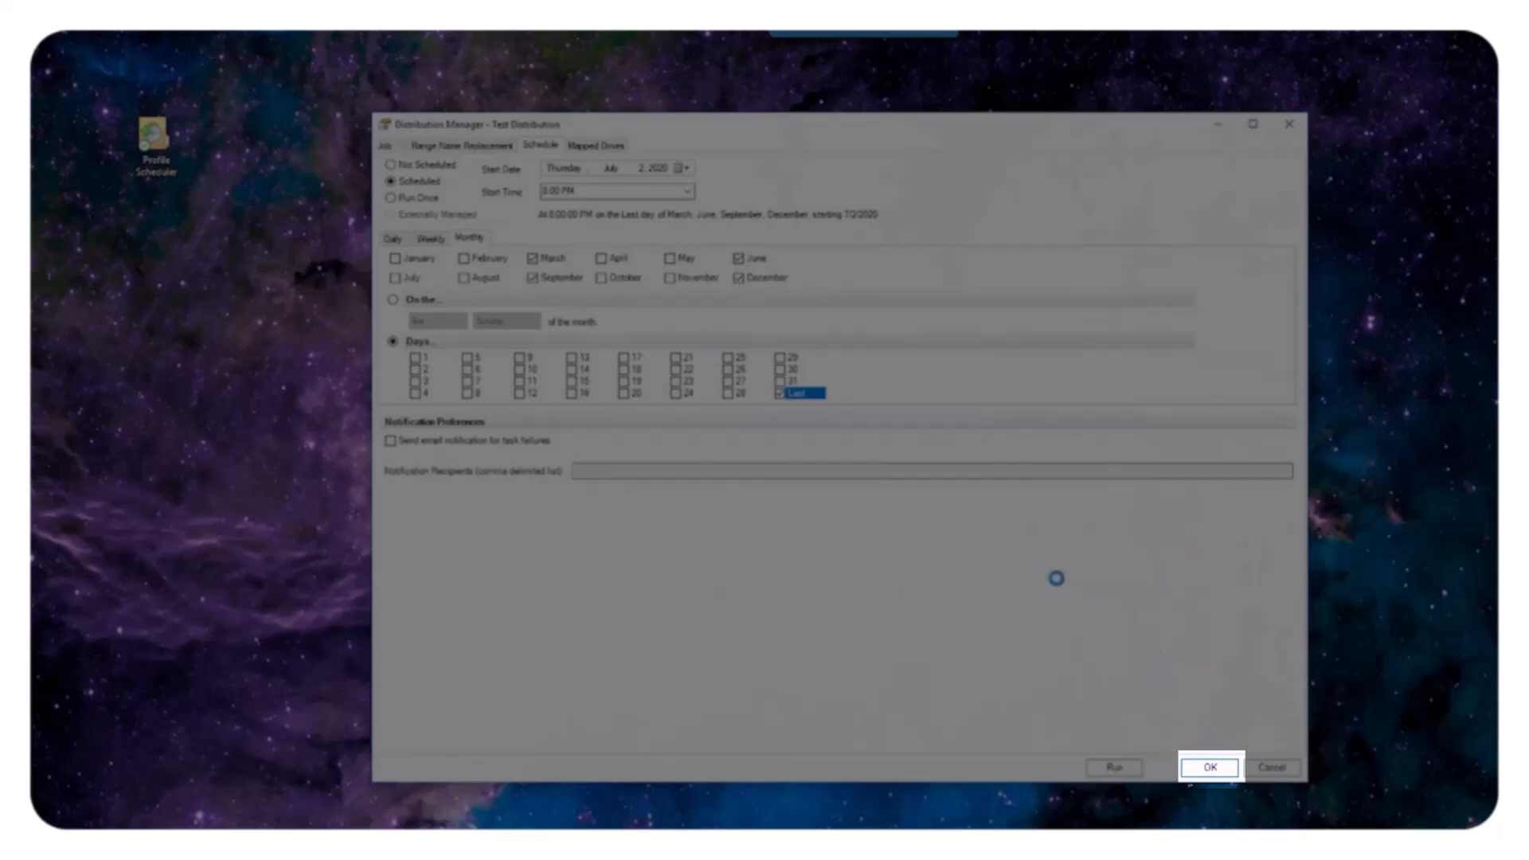
left_click(1209, 767)
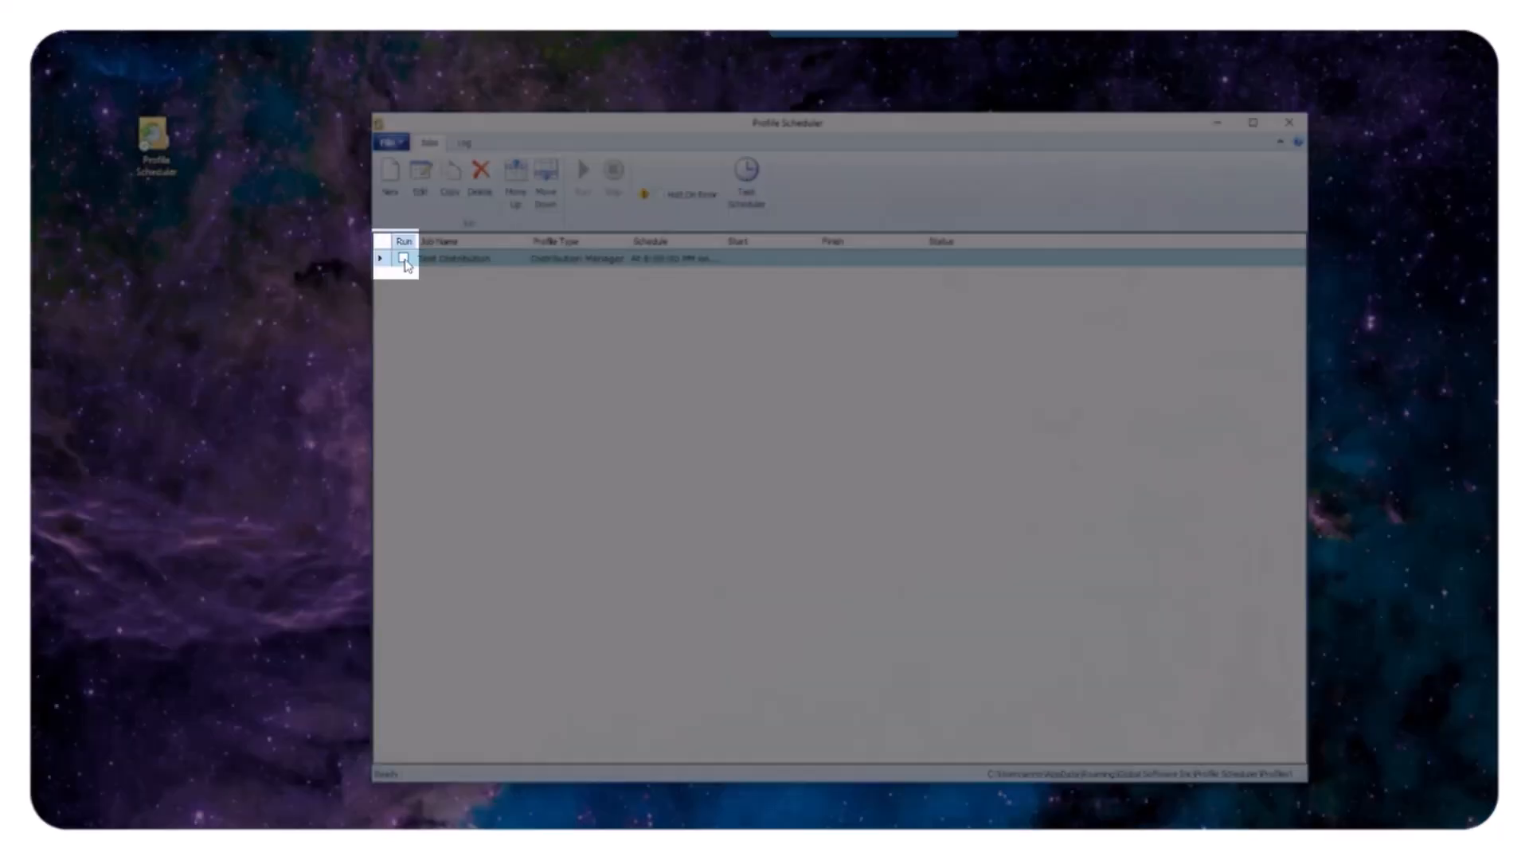
left_click(402, 258)
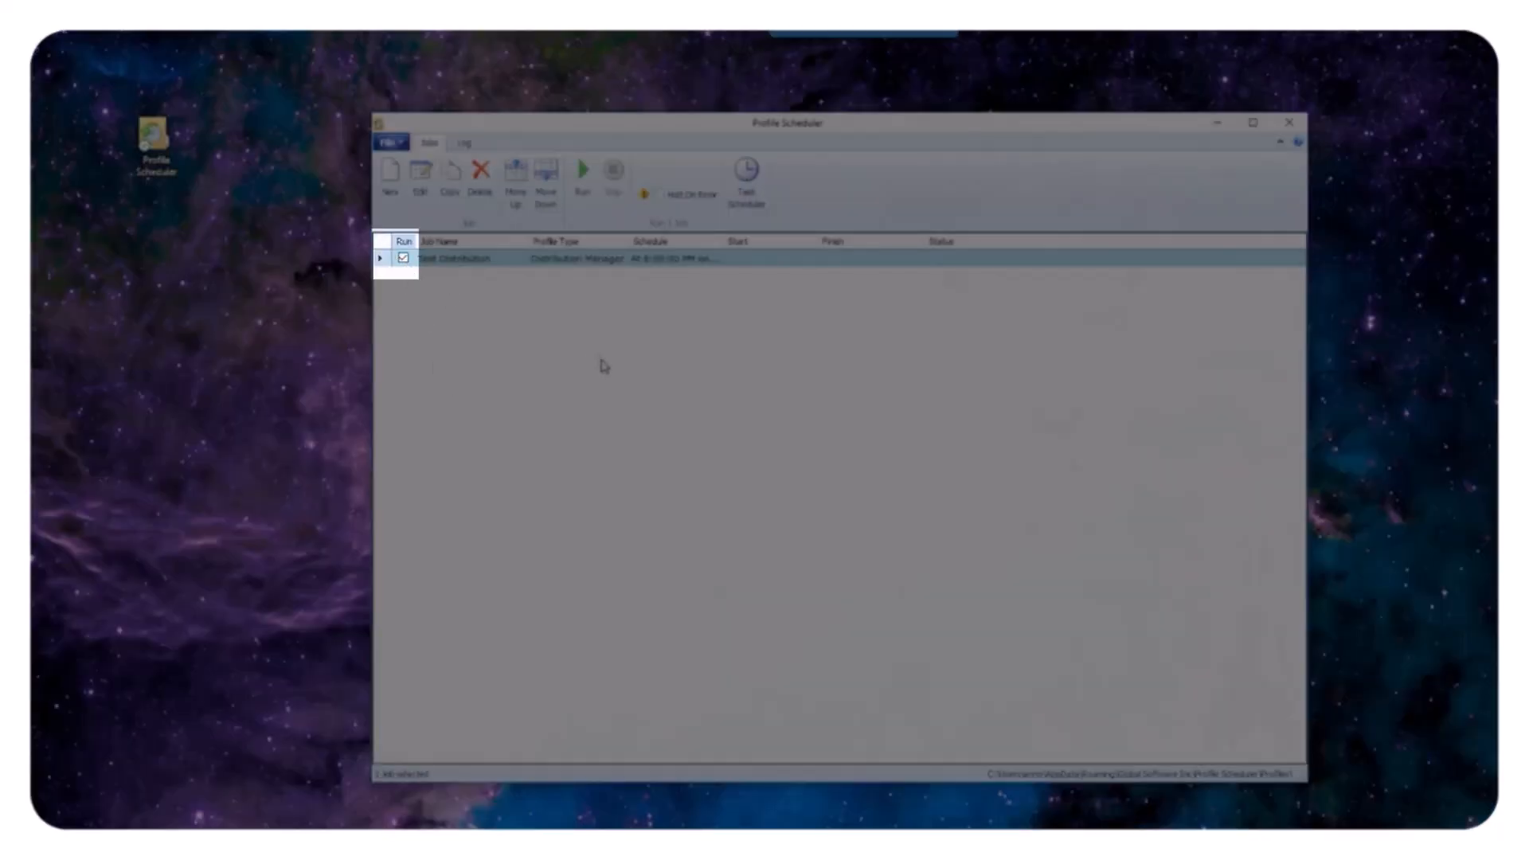